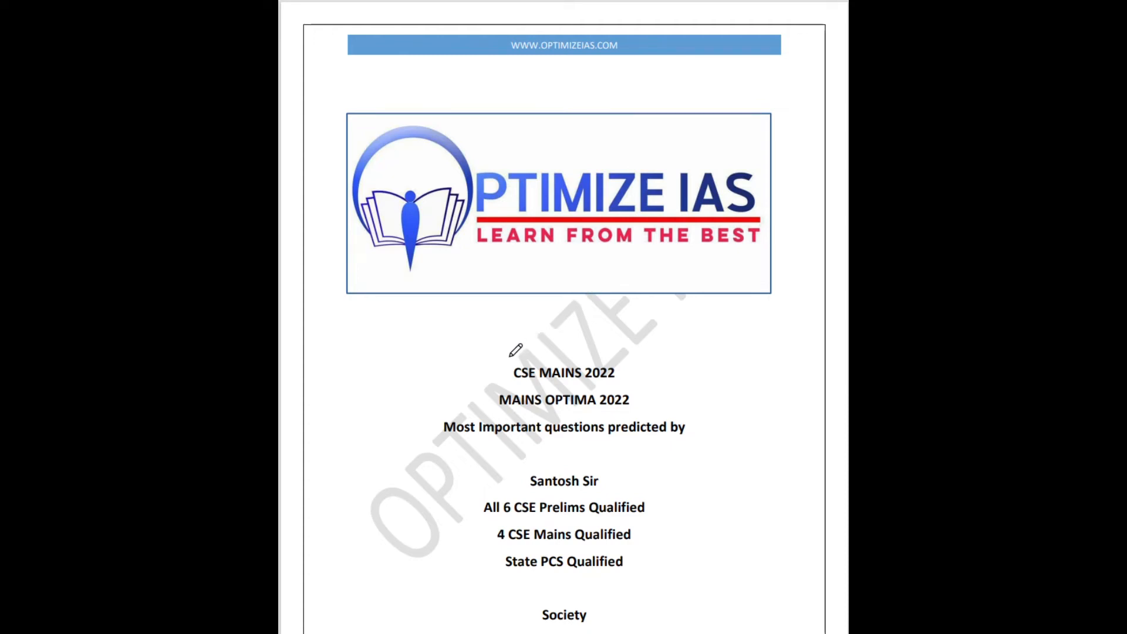
{"action": "mouse_move", "coordinate": [497, 363]}
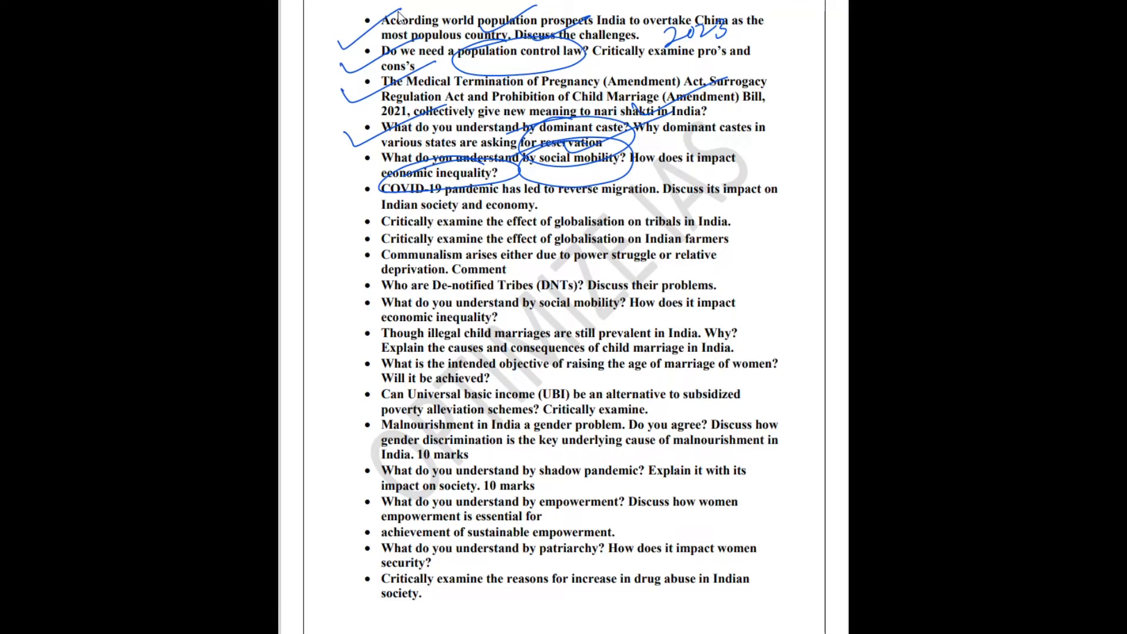
{"action": "scroll", "scroll_direction": "down", "scroll_amount": 3}
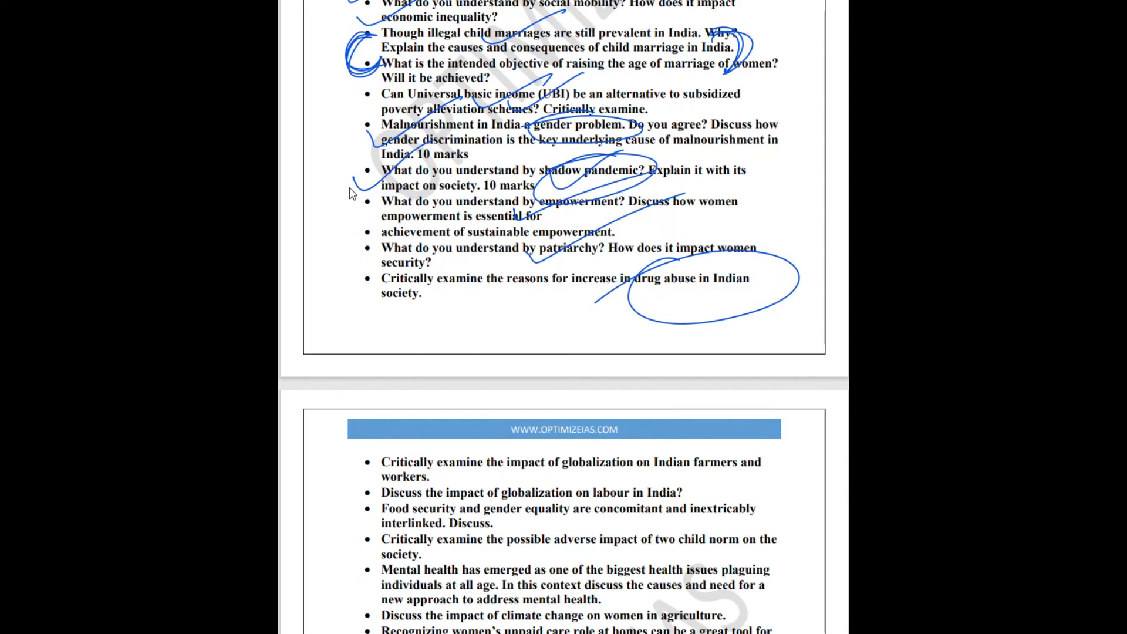
Step: Mark the next page's questions with a blue pen stroke across the question line
{"action": "scroll", "scroll_direction": "down", "scroll_amount": 3}
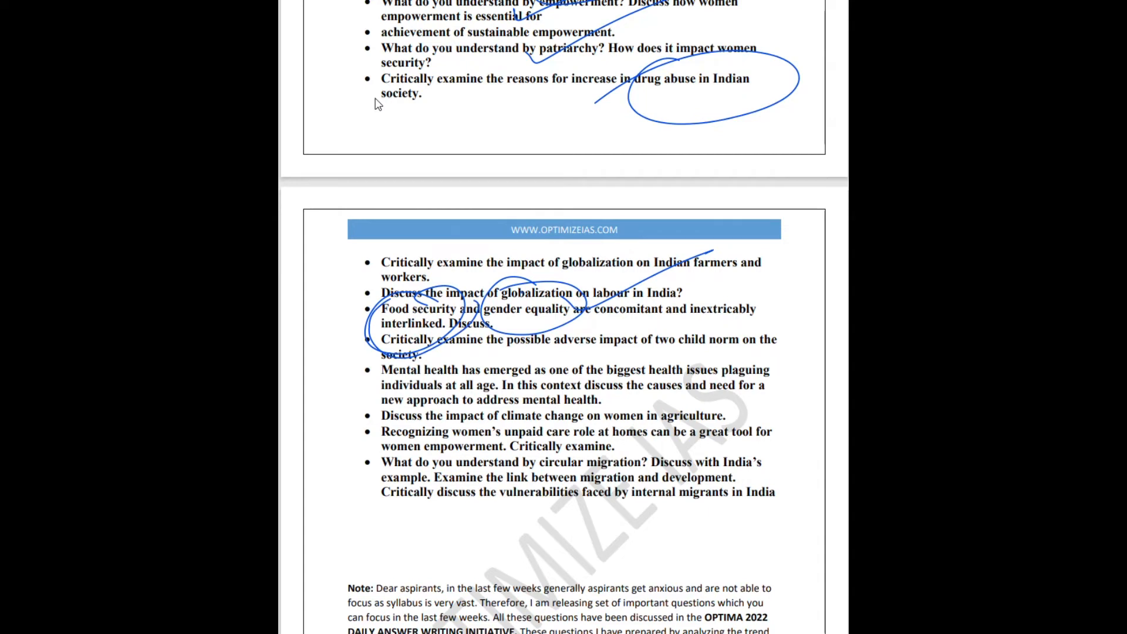
{"action": "left_click_drag", "start_coordinate": [352, 403], "coordinate": [755, 416]}
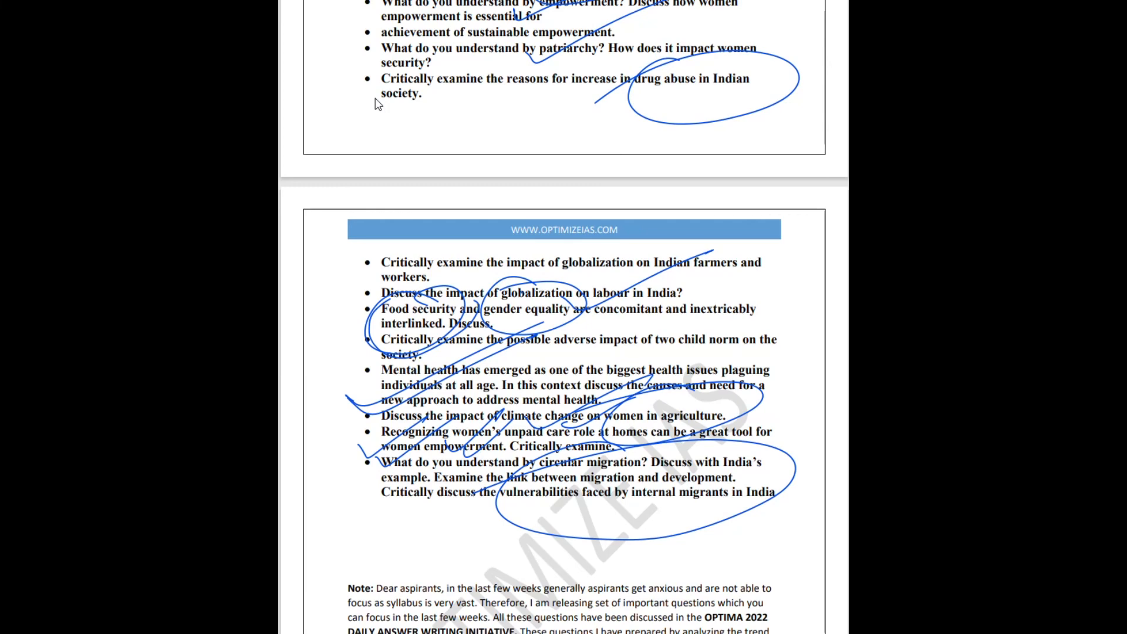
{"action": "scroll", "scroll_direction": "down", "scroll_amount": 3}
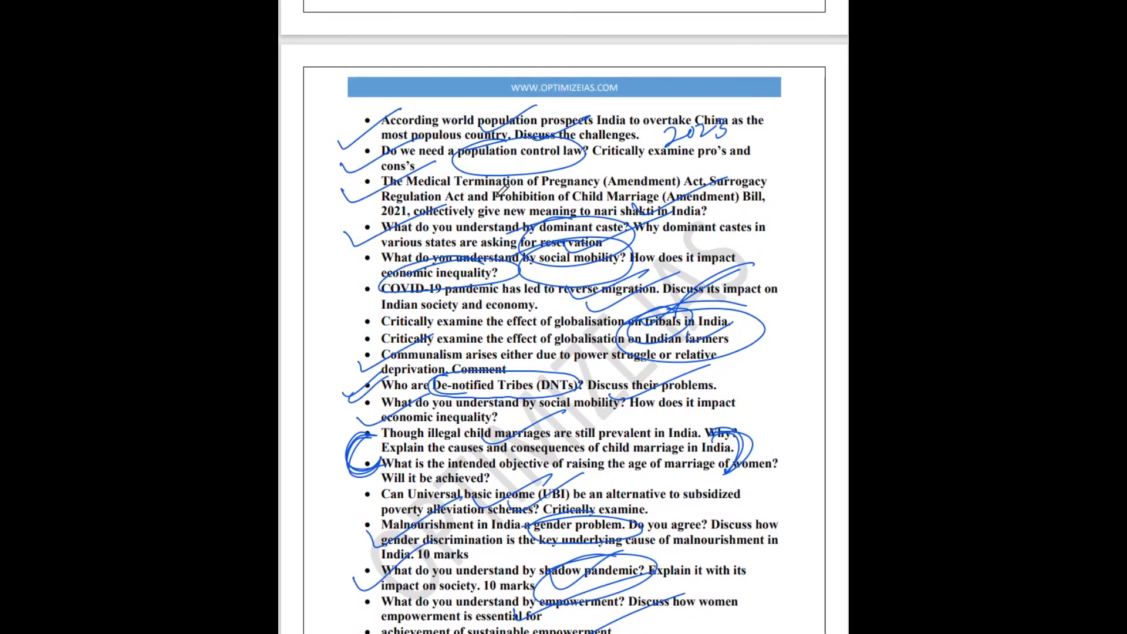